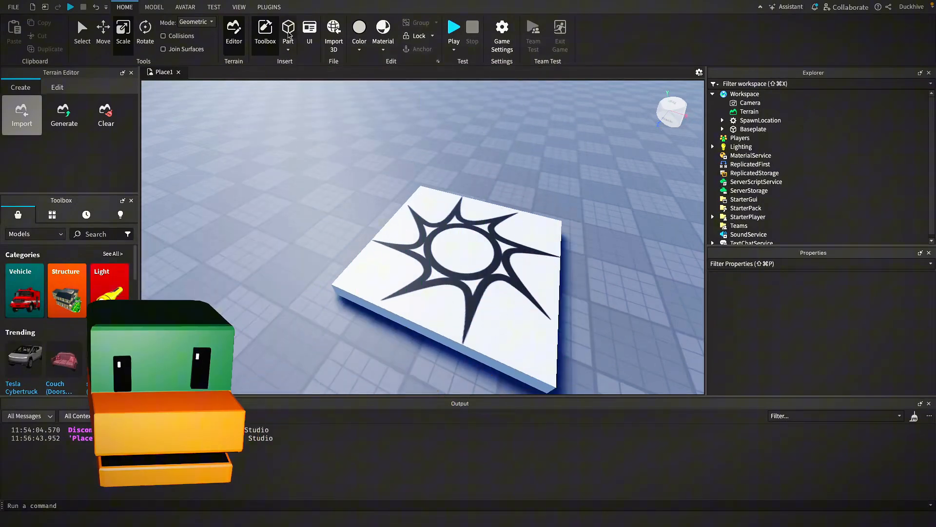
- Insert a new part to become the flat, really red InvisibilityPad
{"action": "left_click", "coordinate": [288, 30]}
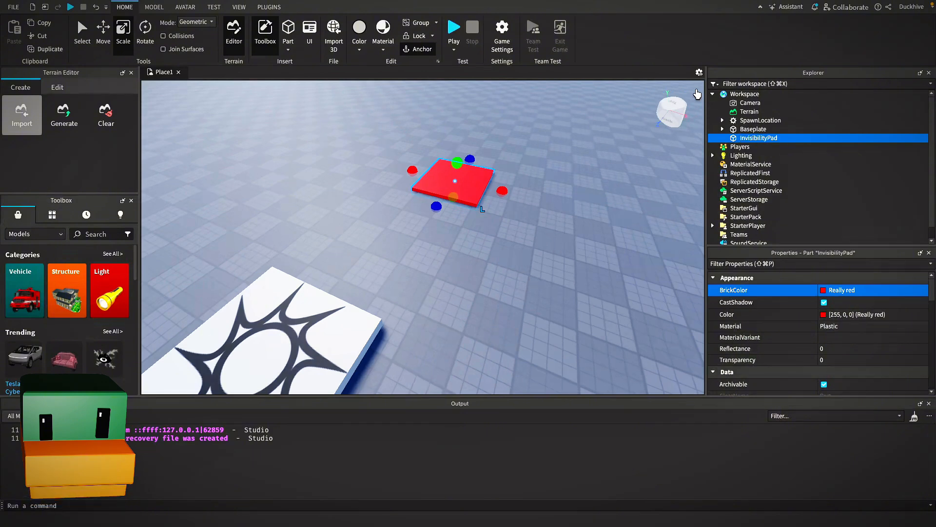
- Add a Script to InvisibilityPad and rename it InvisibilityPadScript
{"action": "left_click", "coordinate": [785, 137]}
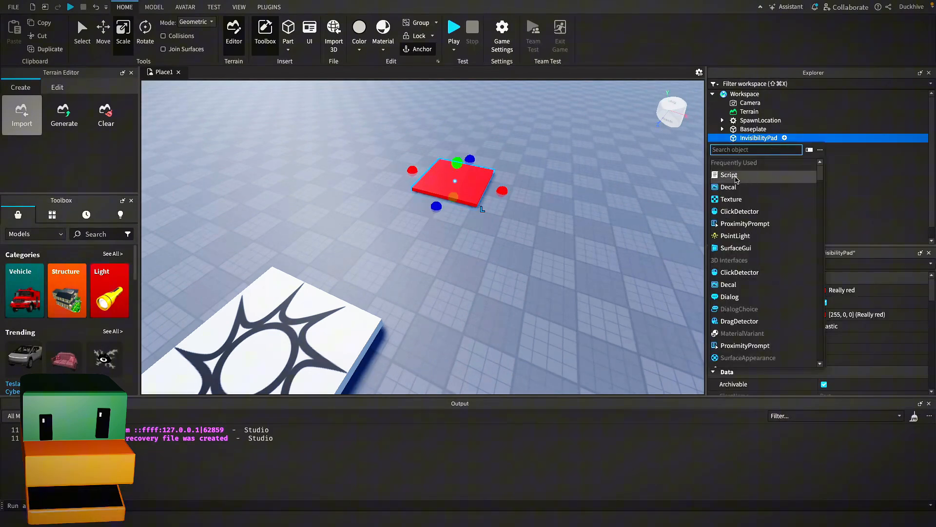
{"action": "left_click", "coordinate": [729, 175]}
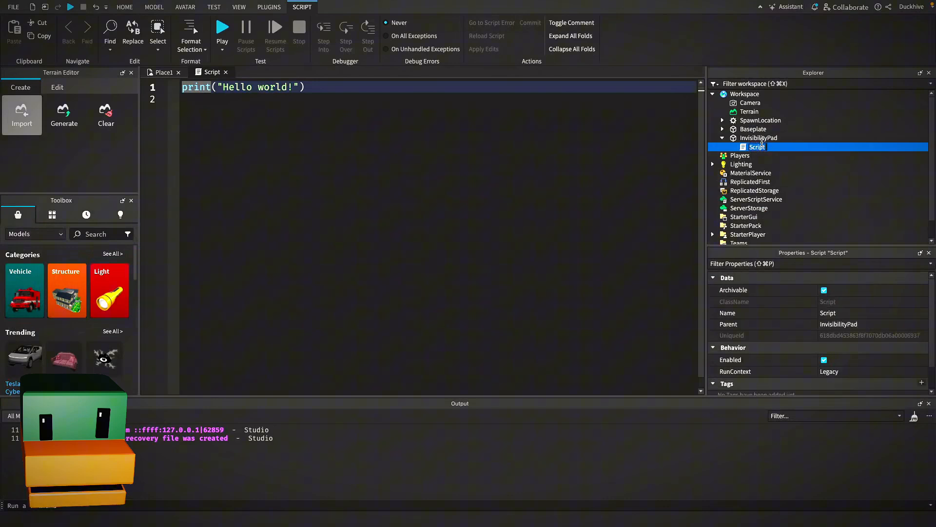
{"action": "double_click", "coordinate": [759, 147]}
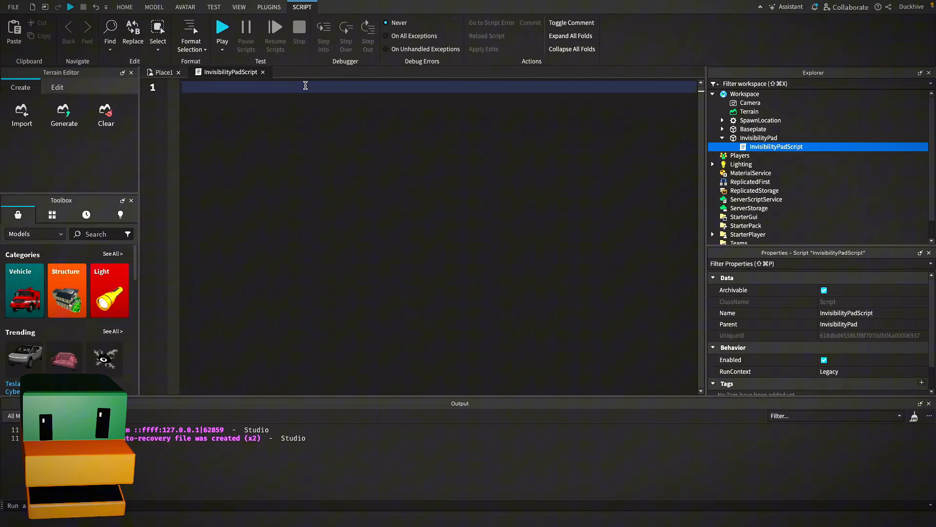
- Type the pad and 5-second invisibilityDuration locals, then start makePlayerInvisible
{"action": "type", "text": "local invisibilityDuration = 5"}
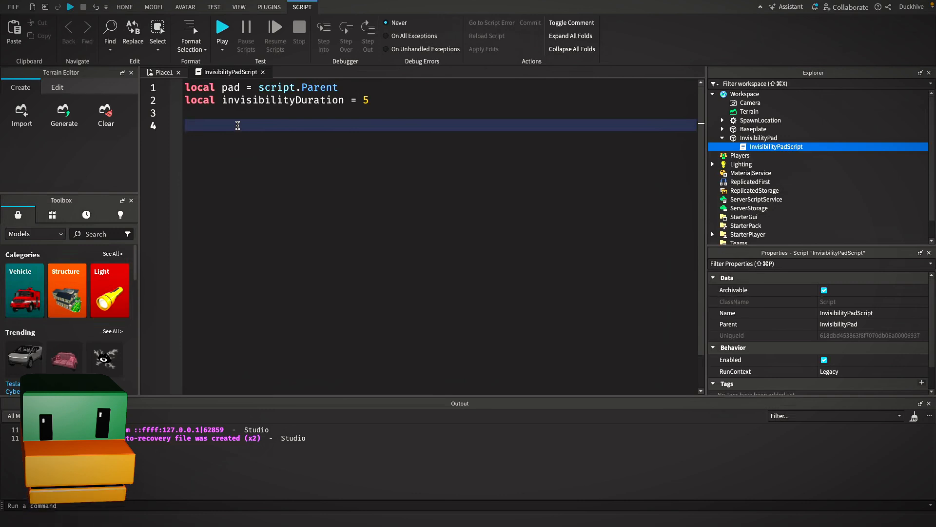
{"action": "type", "text": "local function makePlayerInvisible(character"}
{"action": "type", "text": "if (part:IsA(\"BasePart\") or part:IsA(\"MeshPart\")) and part.Name ~="}
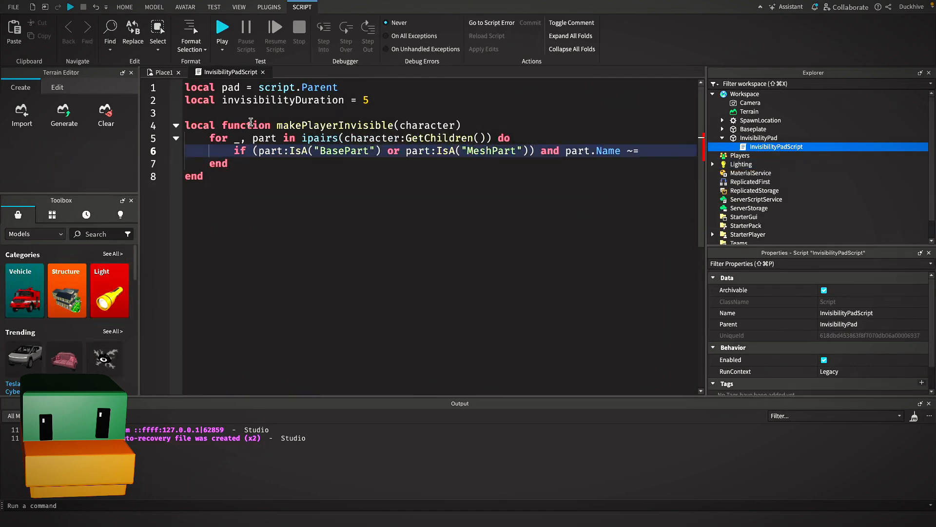
- Add Transparency = 1 for parts, face and accessory Handles, then move to the script's end
{"action": "type", "text": "\"HumanoidRootPart\") then"}
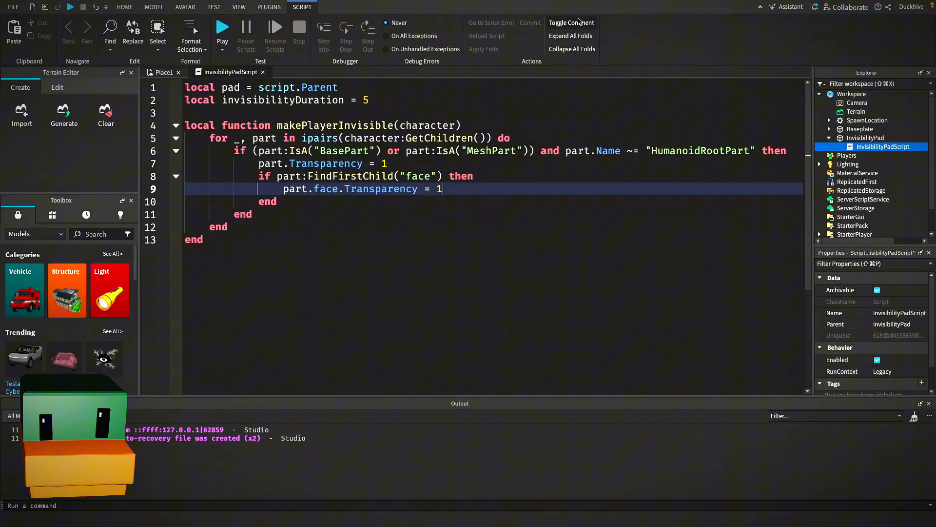
{"action": "type", "text": "elseif part:IsA(\"Accessory\") then"}
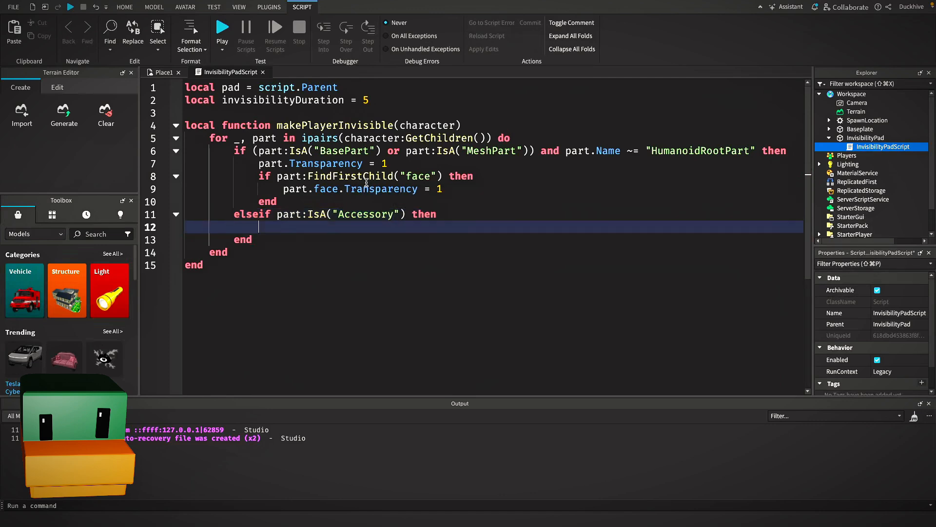
{"action": "type", "text": "if part:FindFirstChild(\"Handle\") then"}
{"action": "type", "text": "part.Handle.Transparency = 1"}
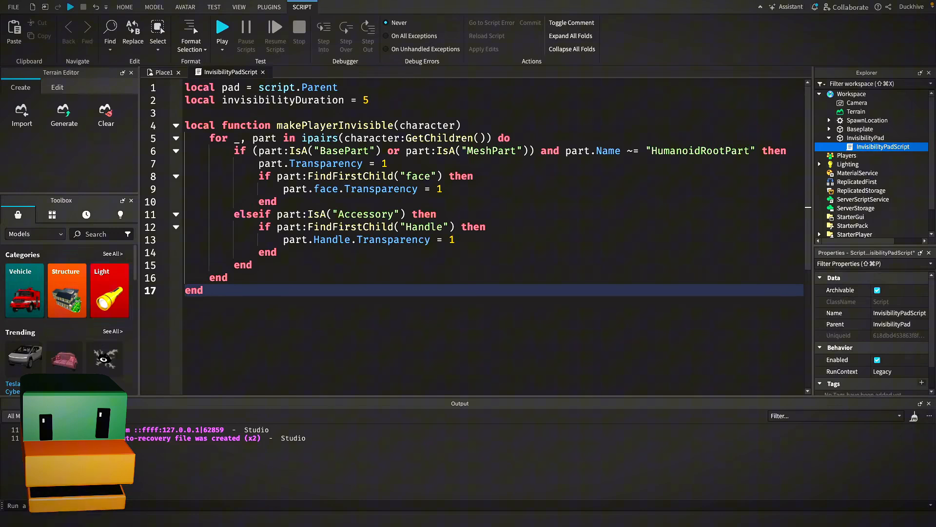
{"action": "left_click", "coordinate": [205, 290]}
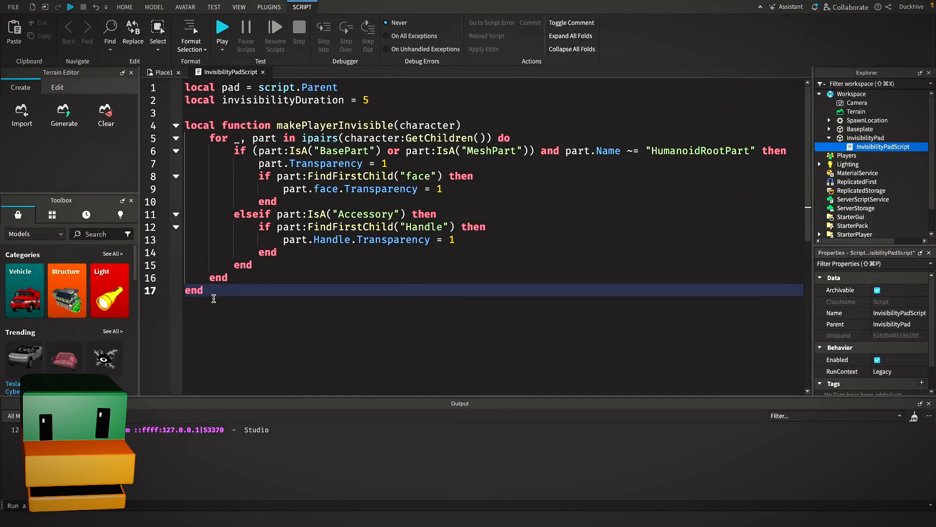
- Type makePlayerVisible setting parts, face and Handles to Transparency 0, then begin onTouch
{"action": "type", "text": "local function makePlayerVisible(character"}
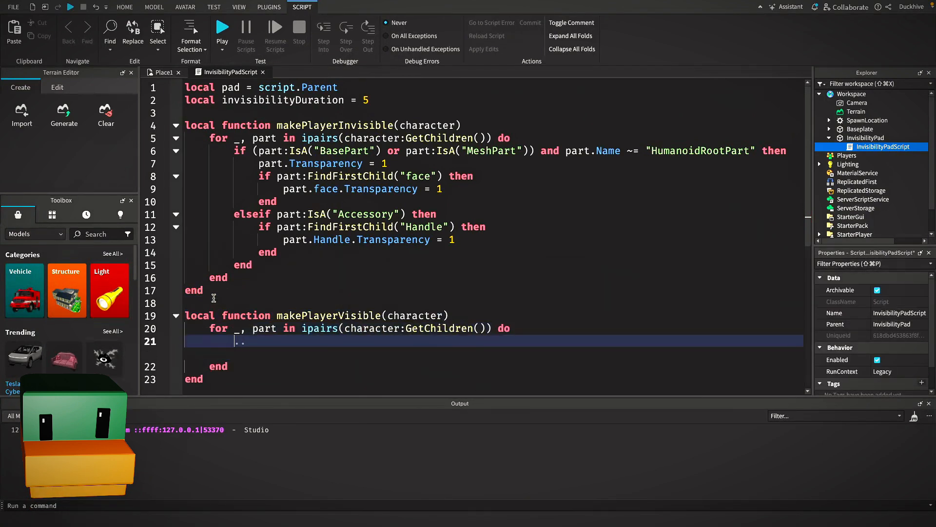
{"action": "type", "text": "if (part:IsA(\"BasePart\") or part:IsA(\"MeshPart\")) and part.Name ~= \"HumanoidRootPart\" then"}
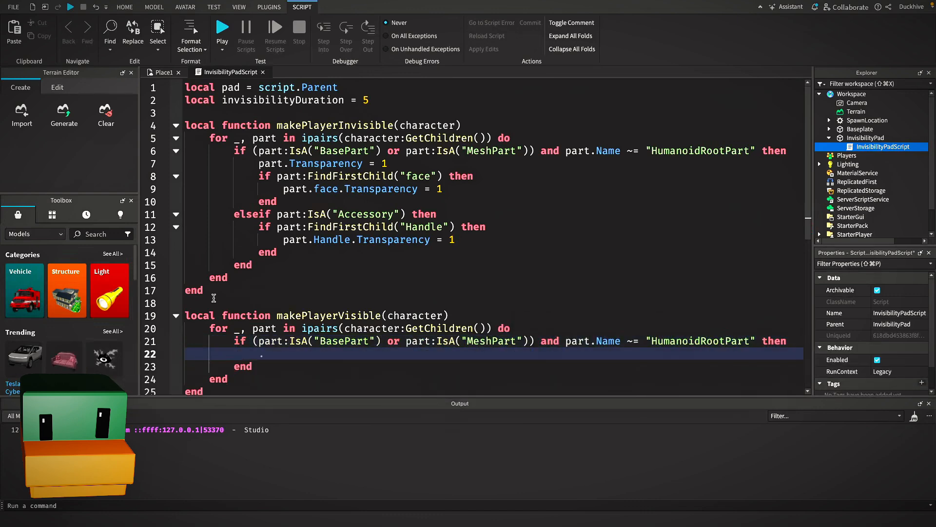
{"action": "type", "text": "part.Transparency = 0"}
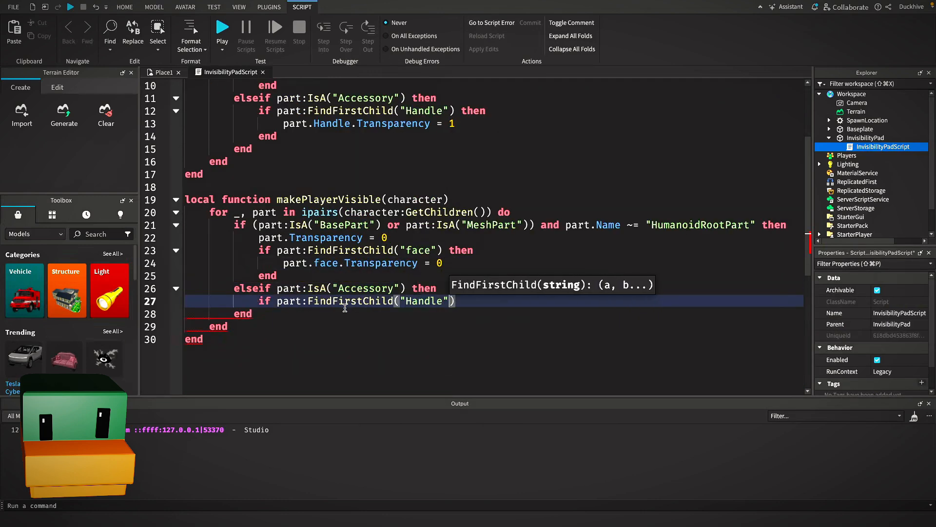
{"action": "type", "text": "then"}
{"action": "type", "text": "if player"}
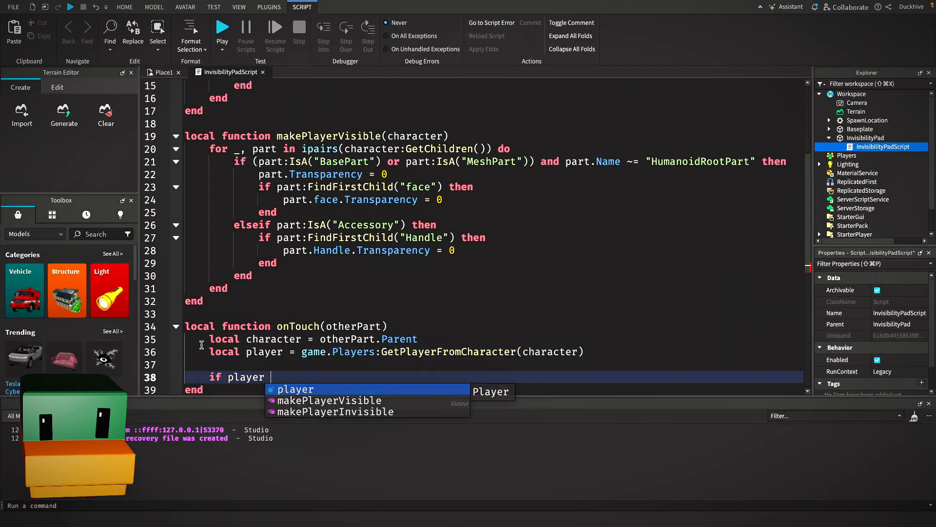
- Add task.delay calling makePlayerVisible, connect pad.Touched to onTouch, and run Play
{"action": "type", "text": "task.delay(invisibilityDuration, function("}
{"action": "type", "text": "pad.Touched:Connect(onTouch)"}
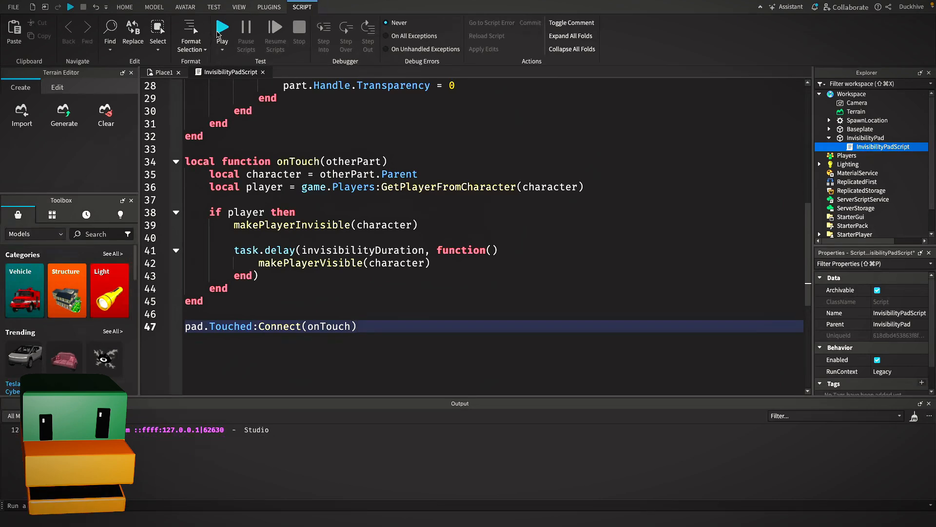
{"action": "left_click", "coordinate": [222, 27]}
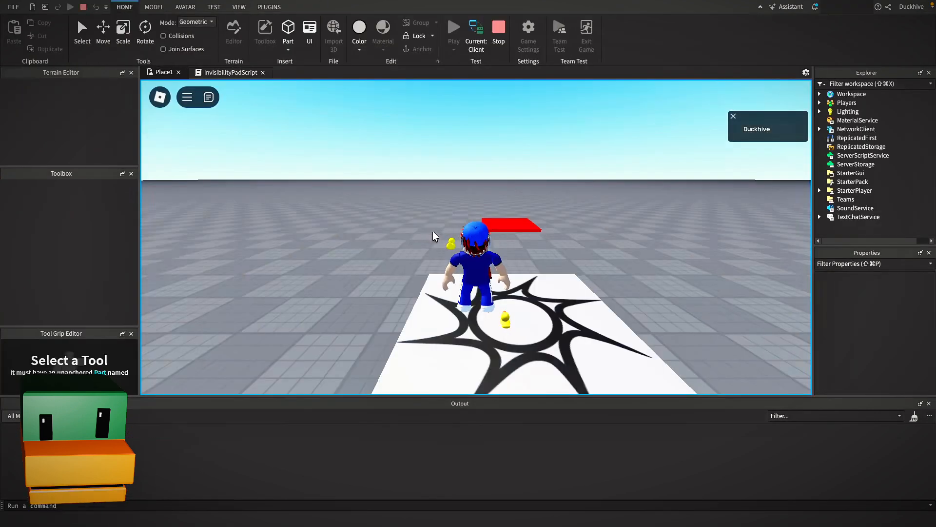